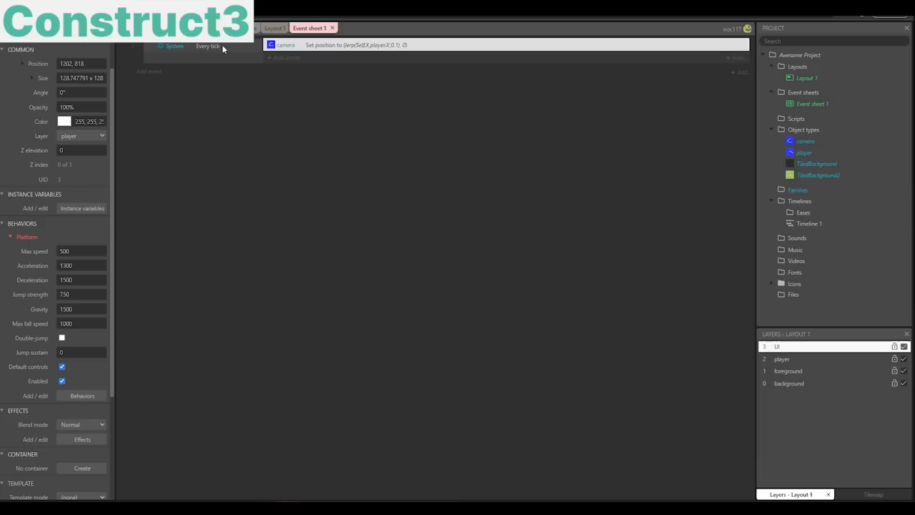
Step: Start a Play-in-Editor test run of the platformer level with the character on the brick platforms
click(275, 29)
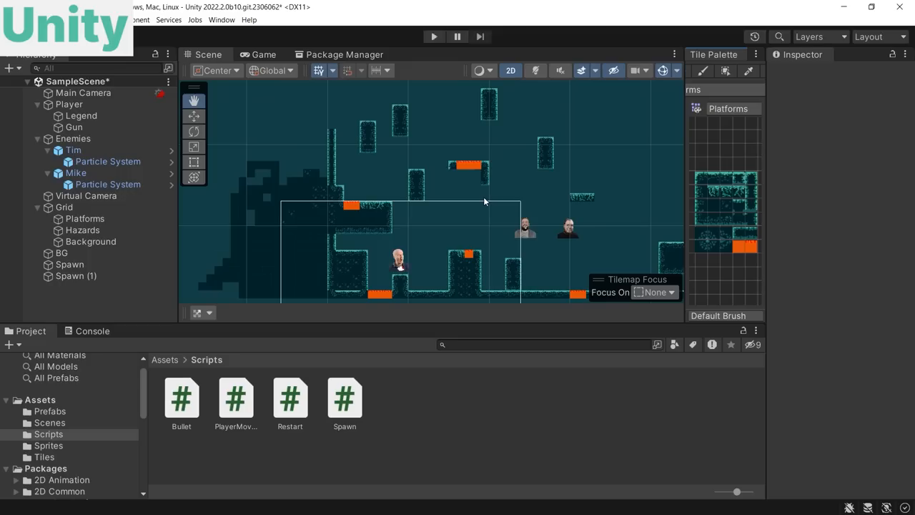
click(236, 395)
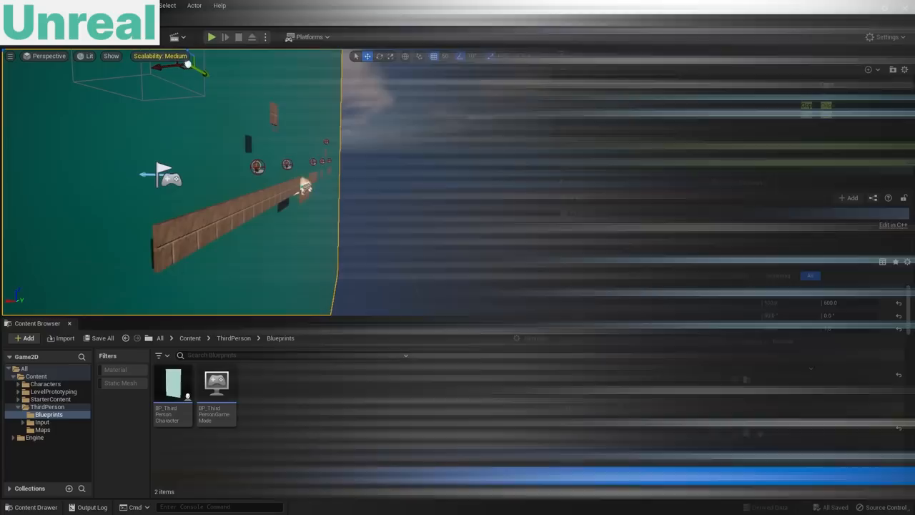
click(212, 37)
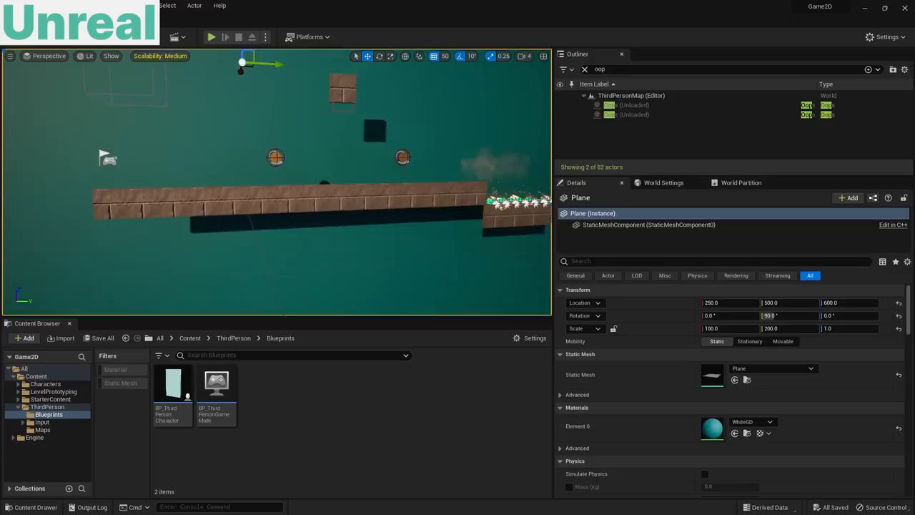
click(210, 38)
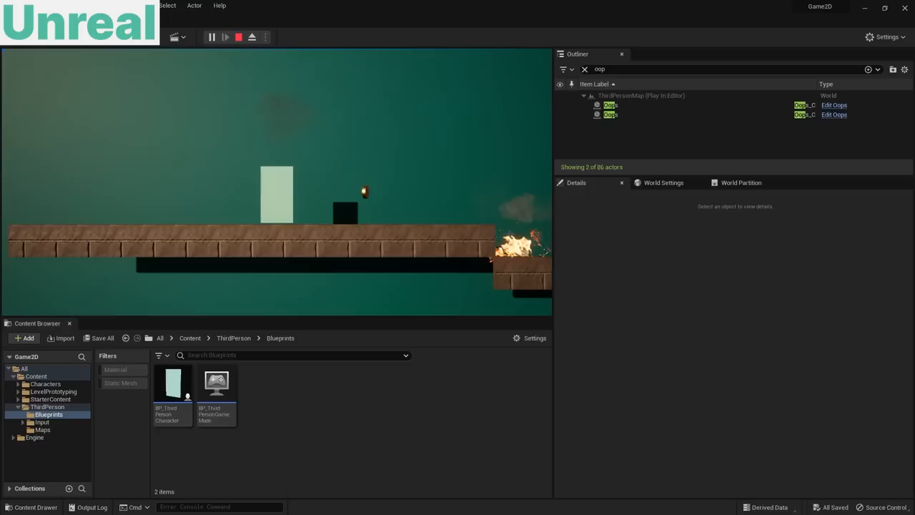